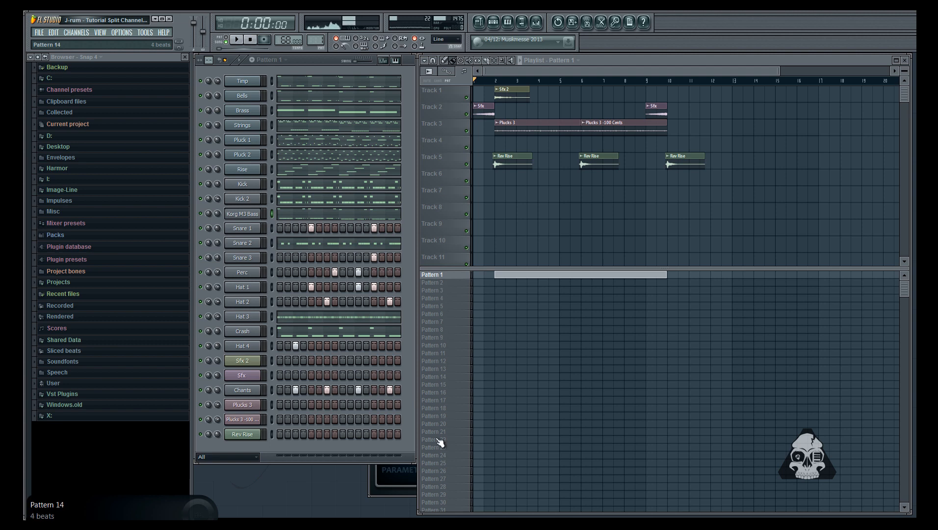
Step: Select Pattern 1 in the Playlist pattern list and open its pattern options list
click(431, 275)
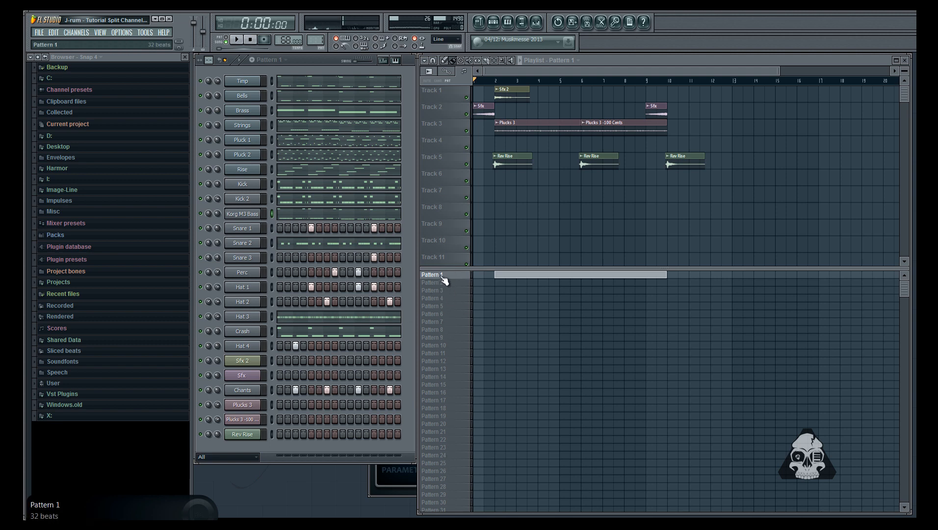
click(431, 282)
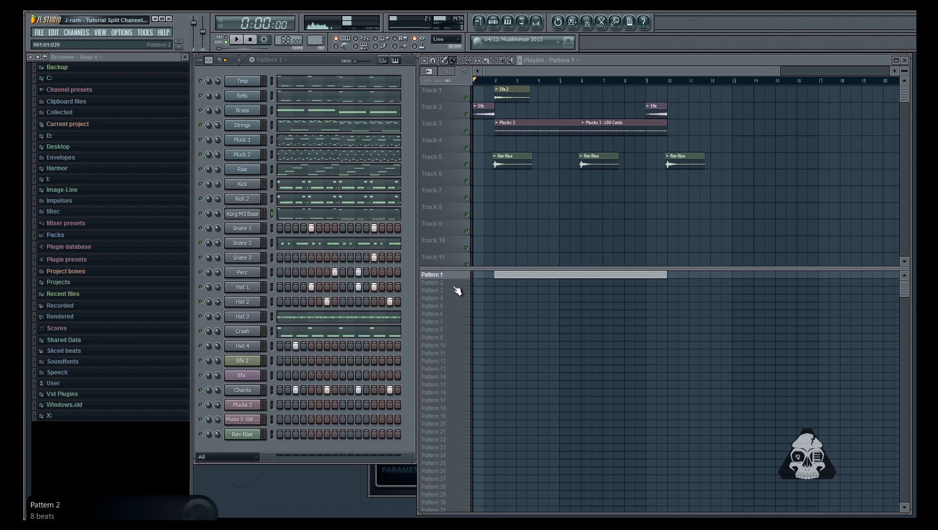
click(237, 39)
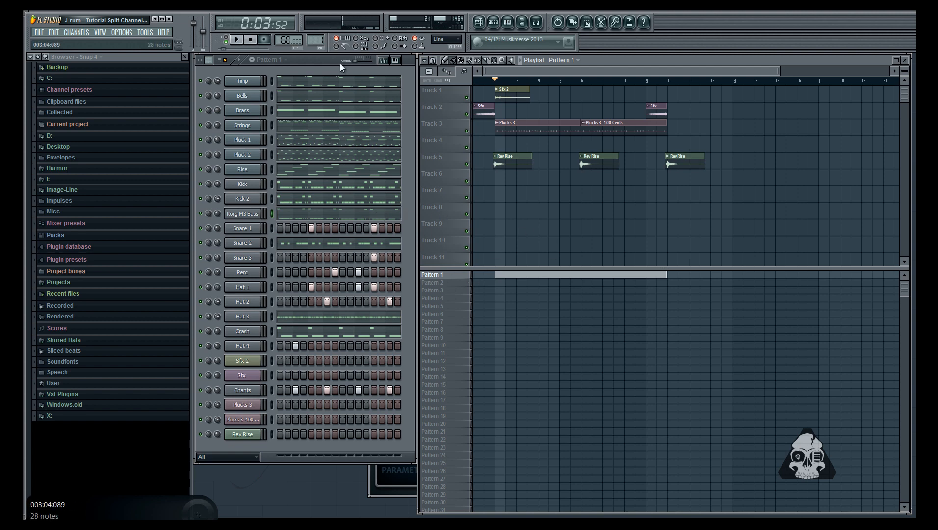
click(269, 59)
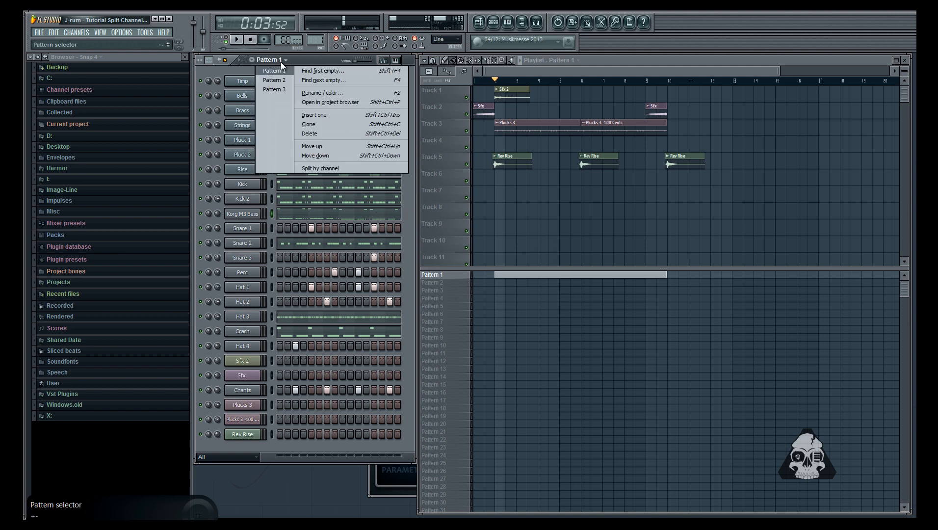
mouse_move(328, 172)
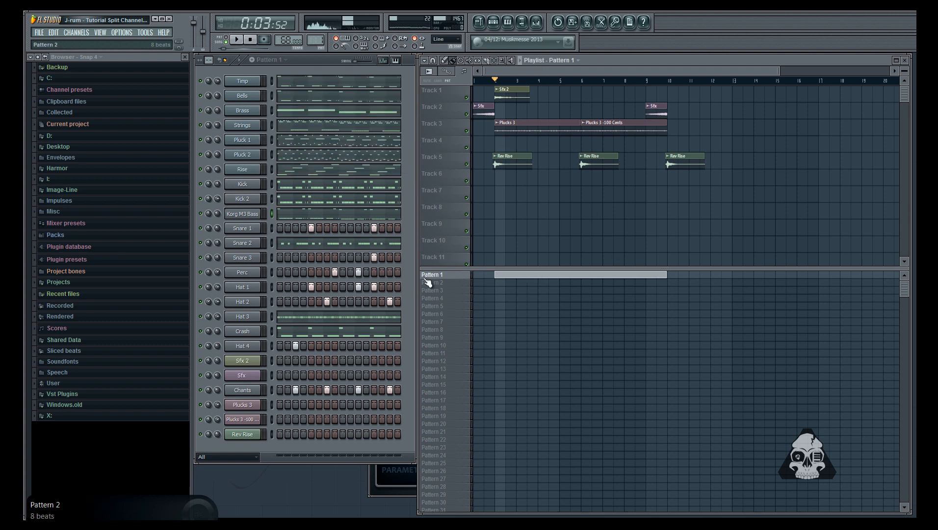
Step: Split Pattern 1 by channel, then select the Korg M3 Bass pattern
right_click(432, 274)
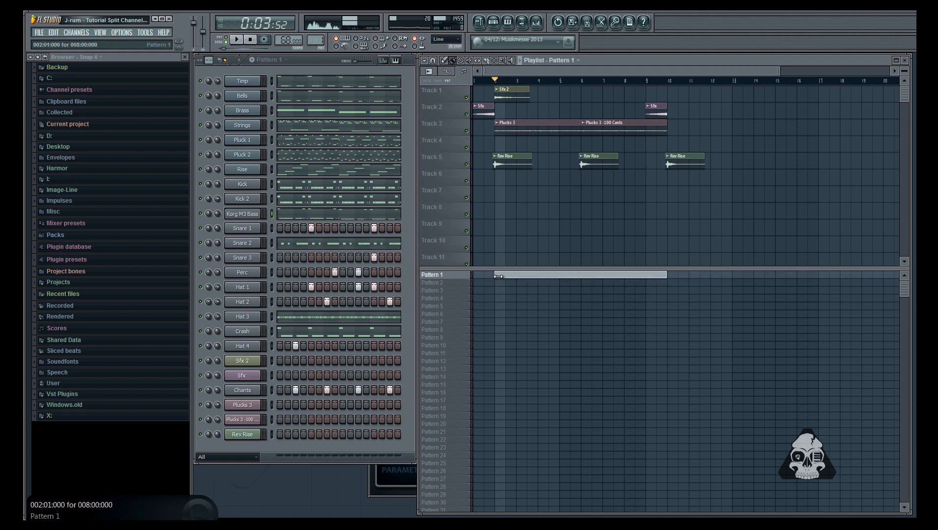
right_click(431, 274)
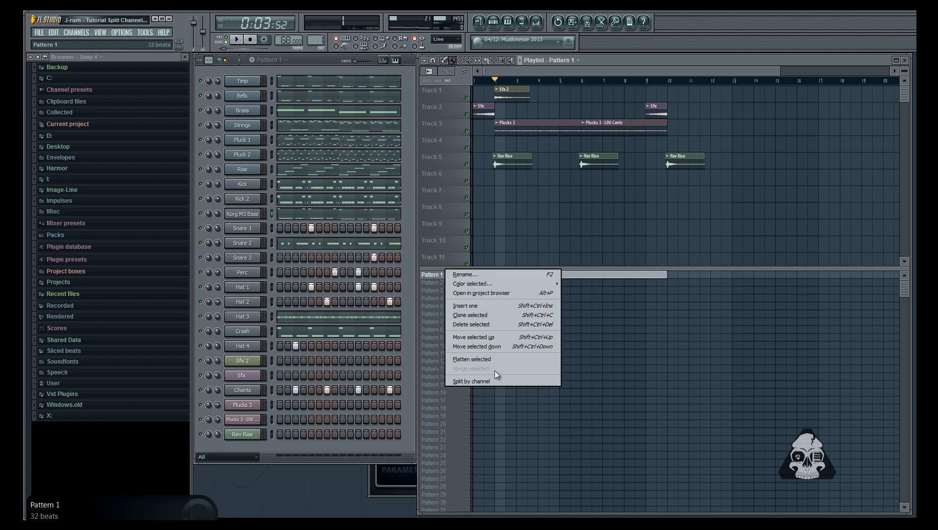
click(471, 381)
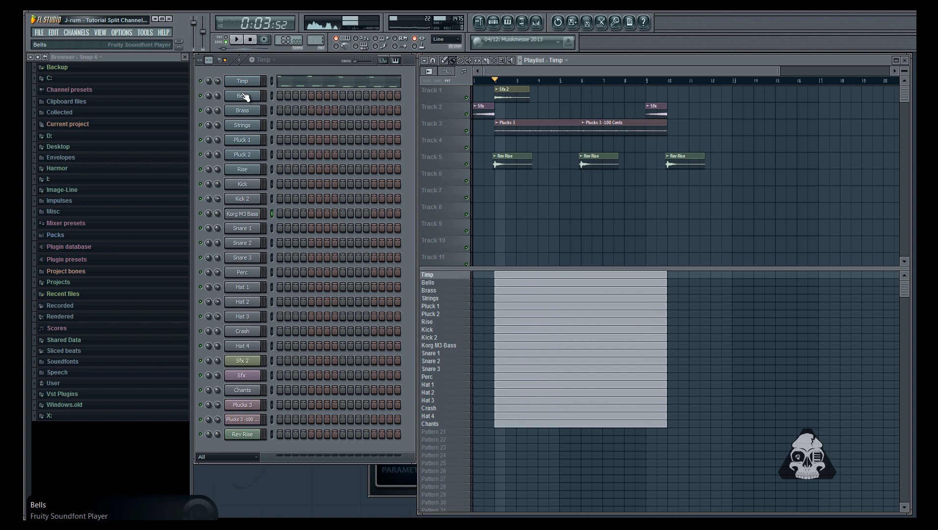
click(242, 110)
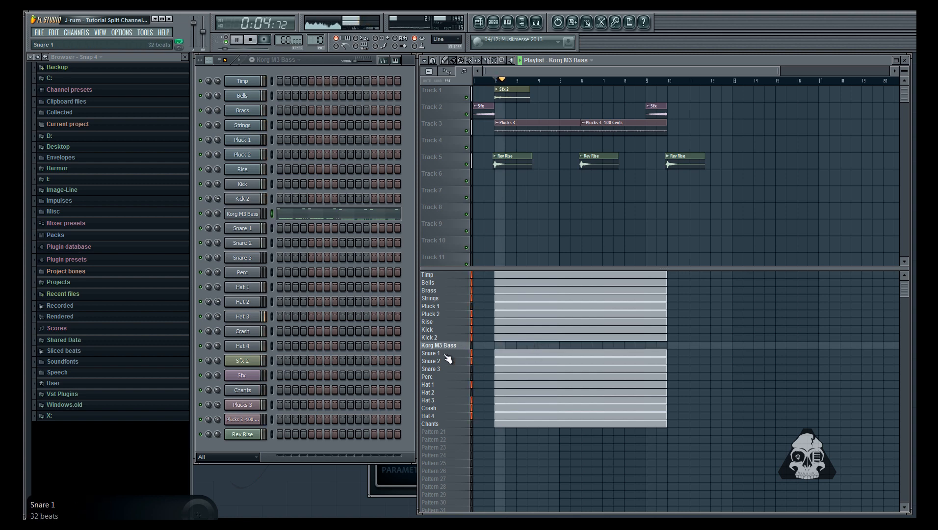
Step: Paint a Korg M3 Bass clip on Track 9, stop playback, and move it to bar 2
click(610, 209)
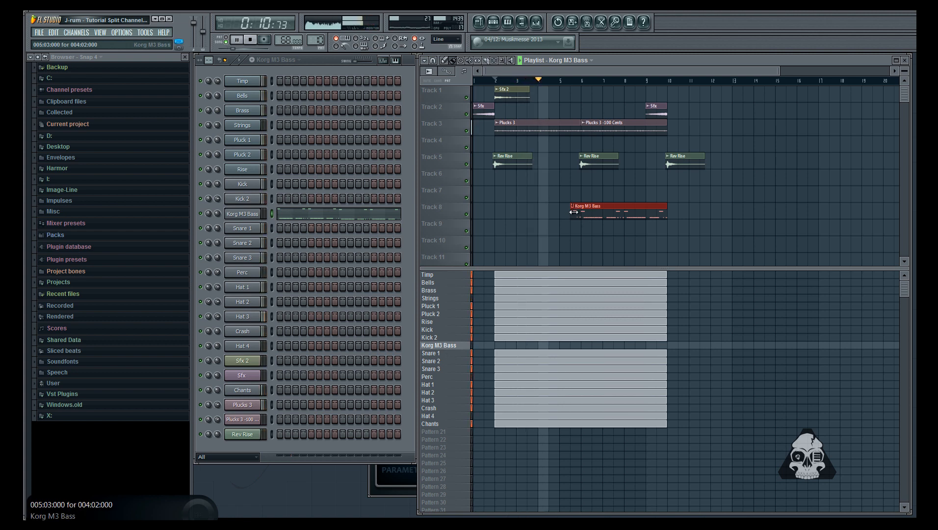
click(236, 39)
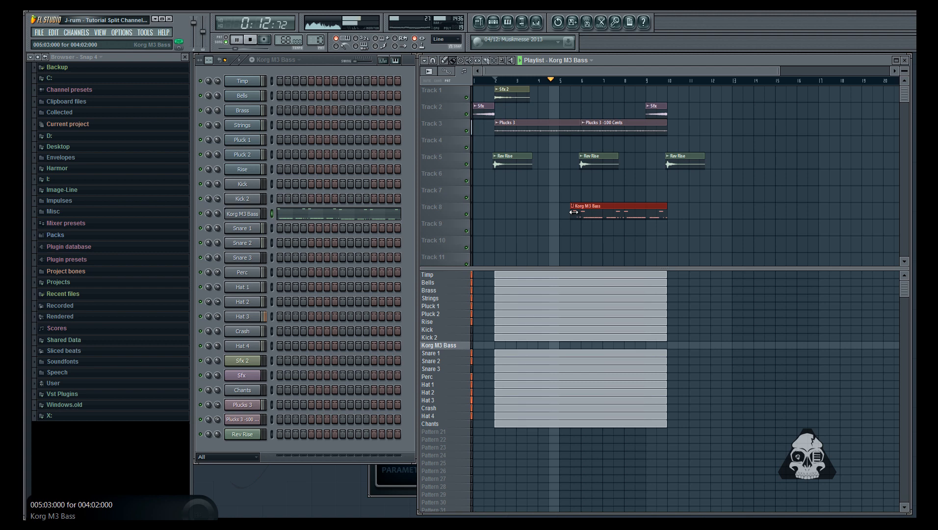
click(235, 39)
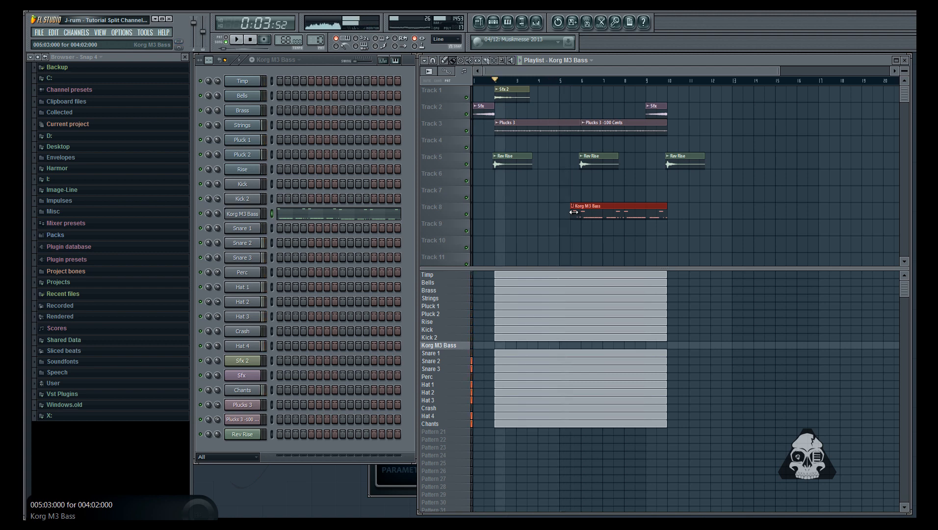
drag(597, 207, 520, 209)
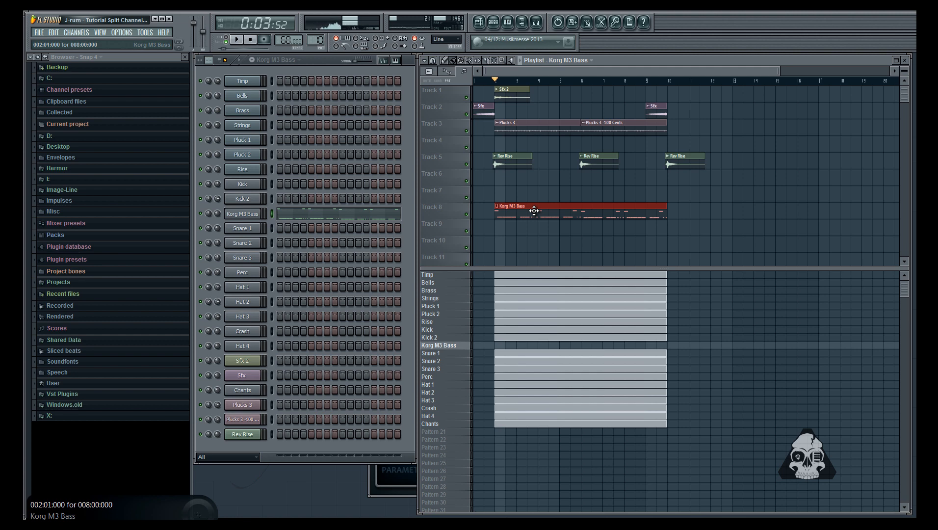
Step: Delete the Korg M3 Bass clip from Track 9 of the Playlist
click(533, 206)
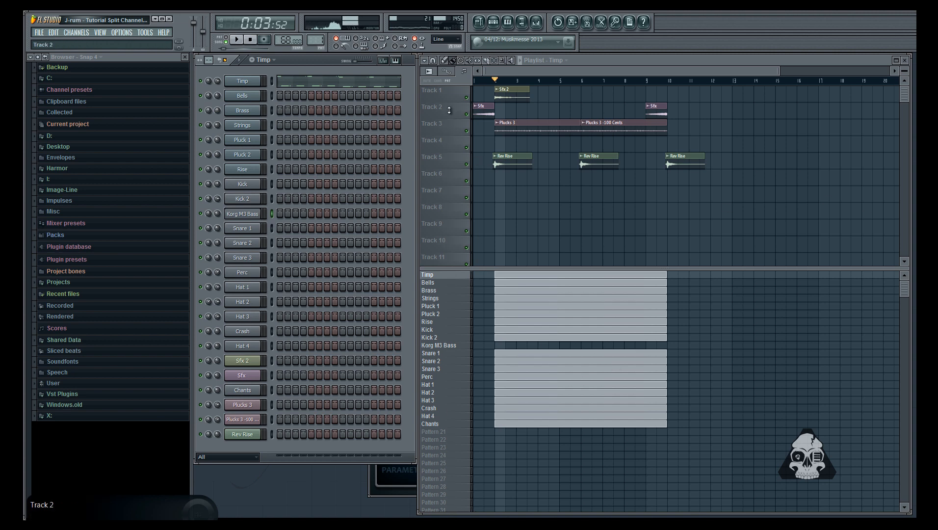
mouse_move(462, 458)
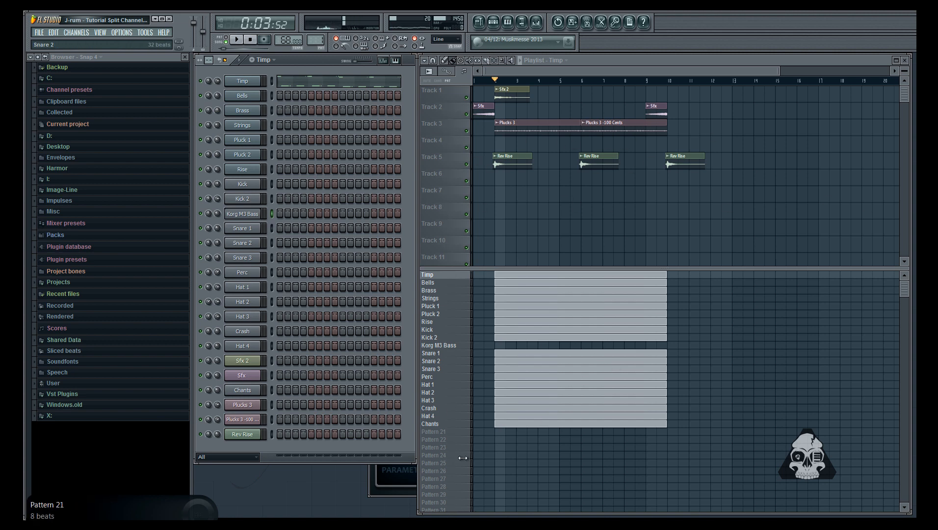